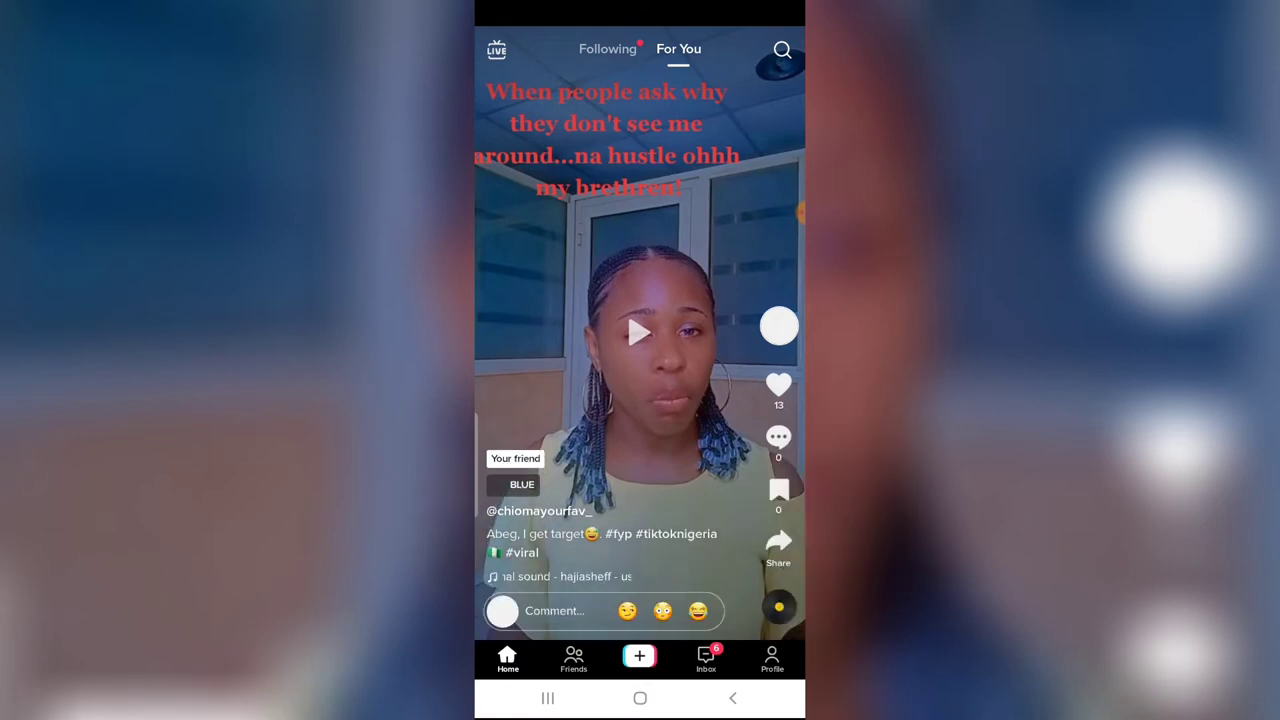
Step: Go to your profile and open its Edit profile page
click(771, 658)
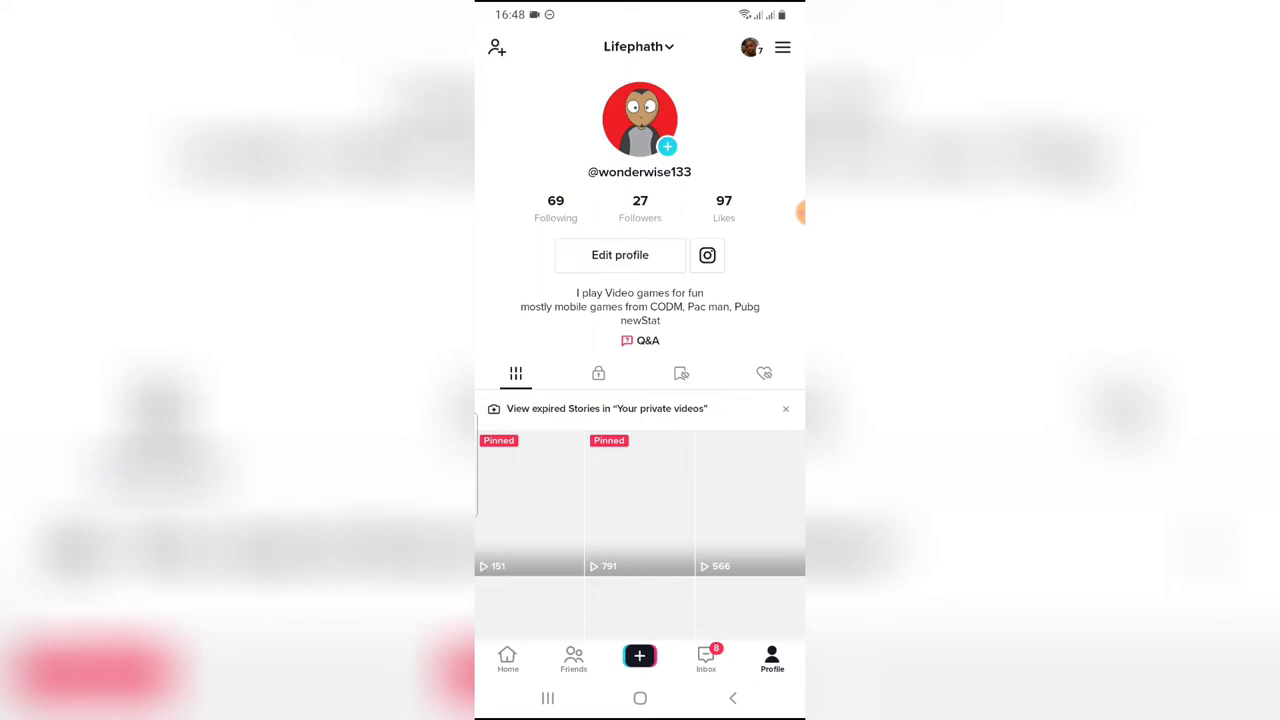
click(619, 255)
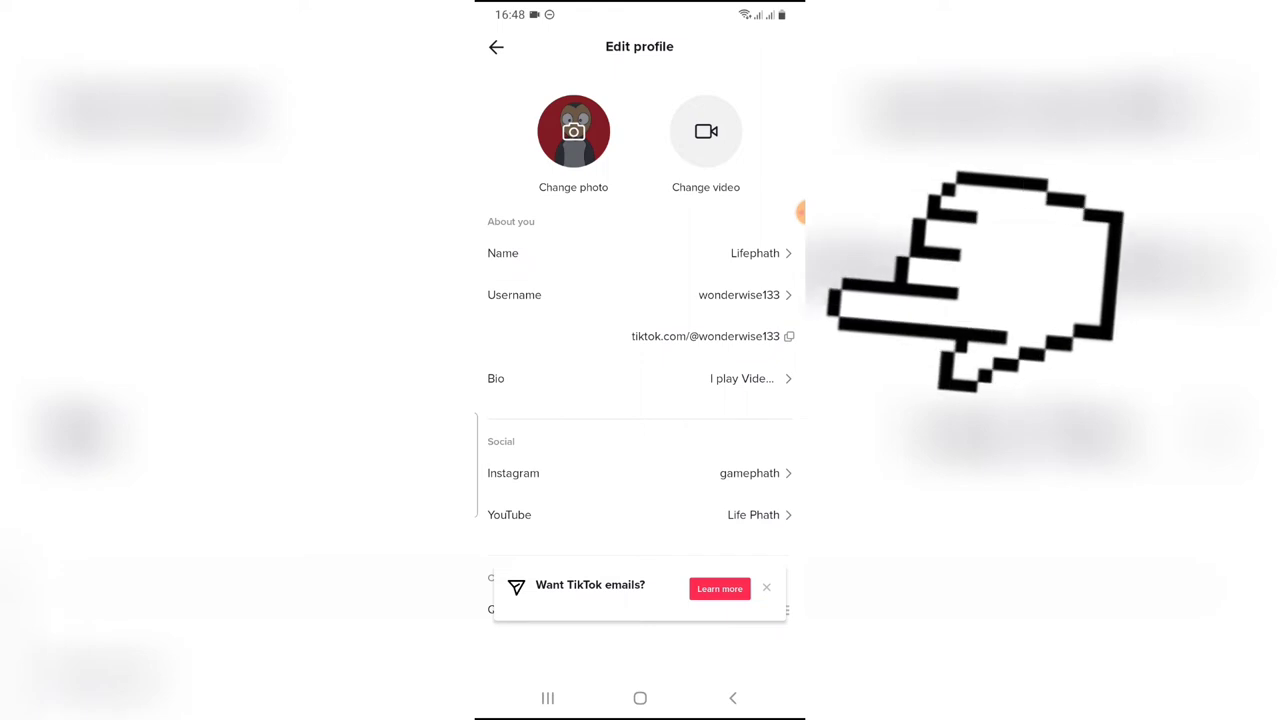
mouse_move(1000, 280)
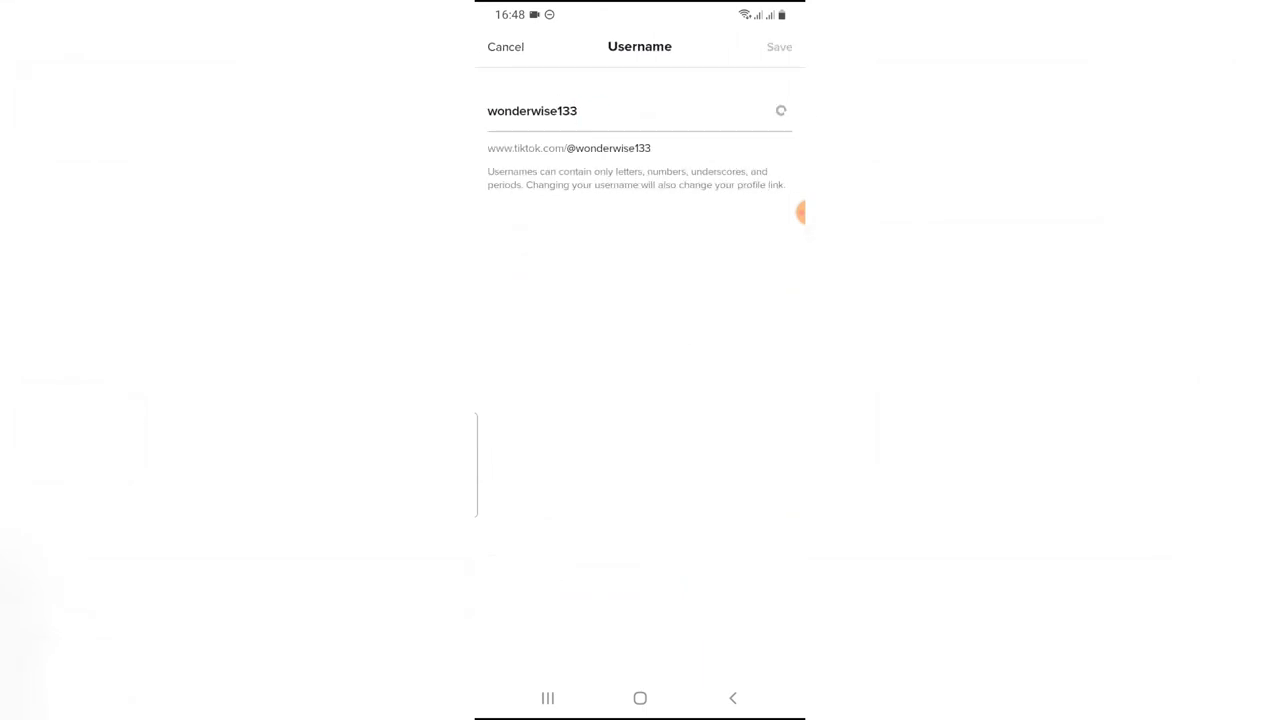
Step: Open the username editor showing wonderwise133
click(640, 111)
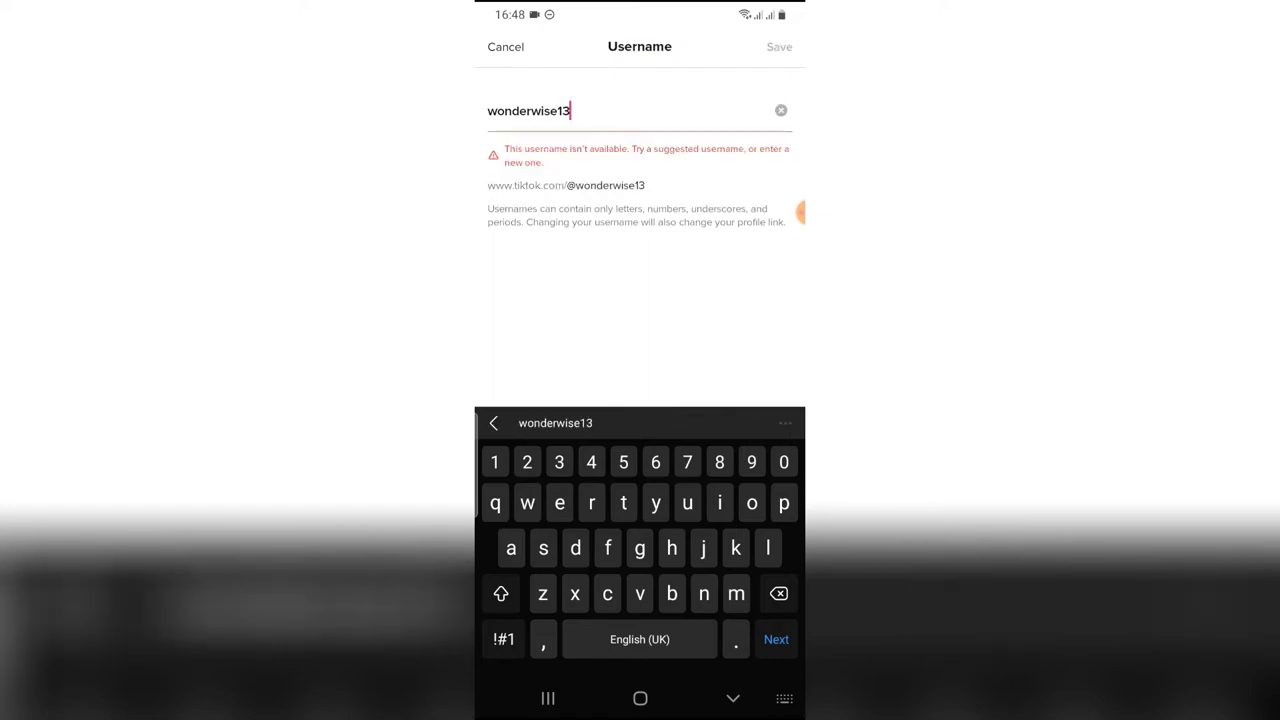
Step: Change the username from wonderwise133 to realwonderwise
click(779, 593)
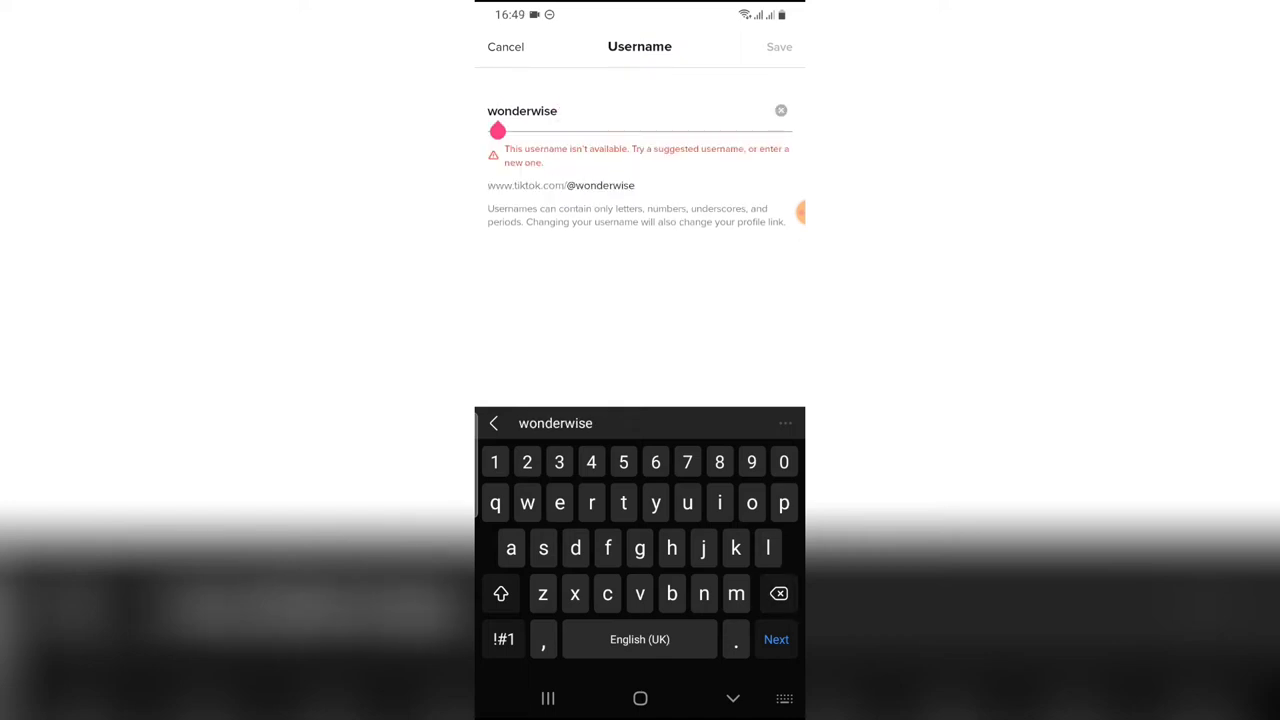
click(500, 593)
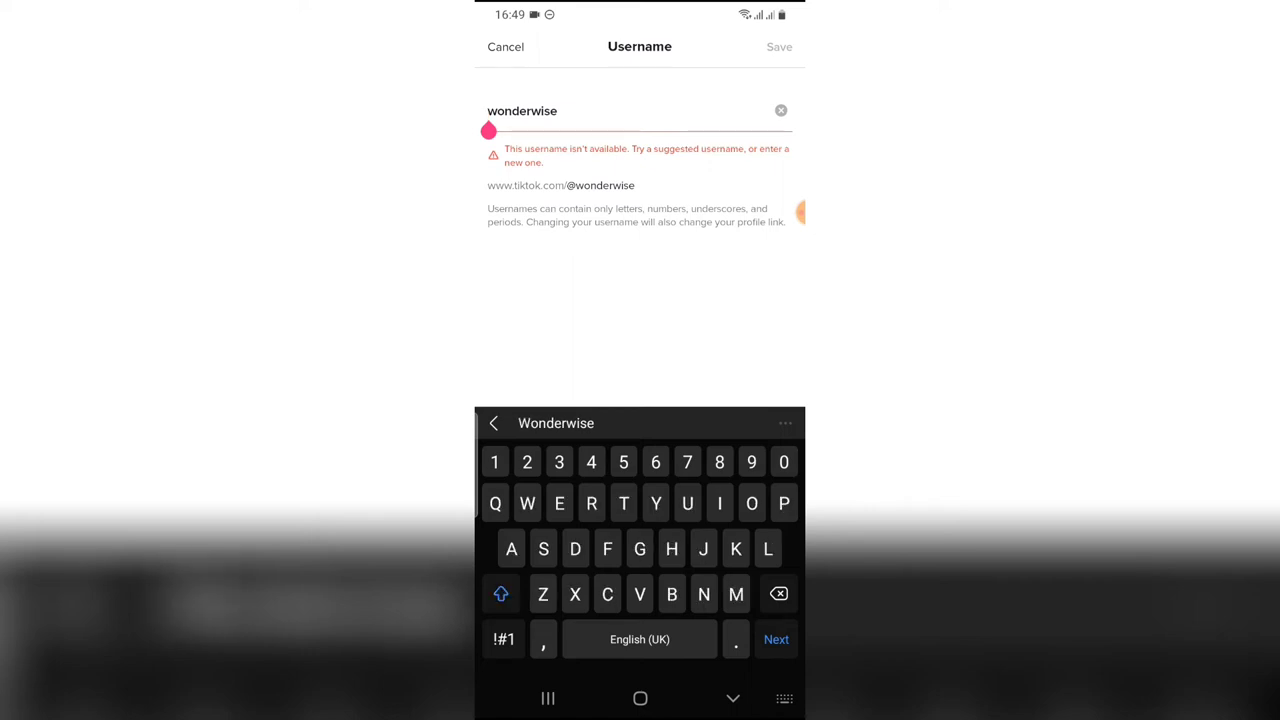
click(500, 593)
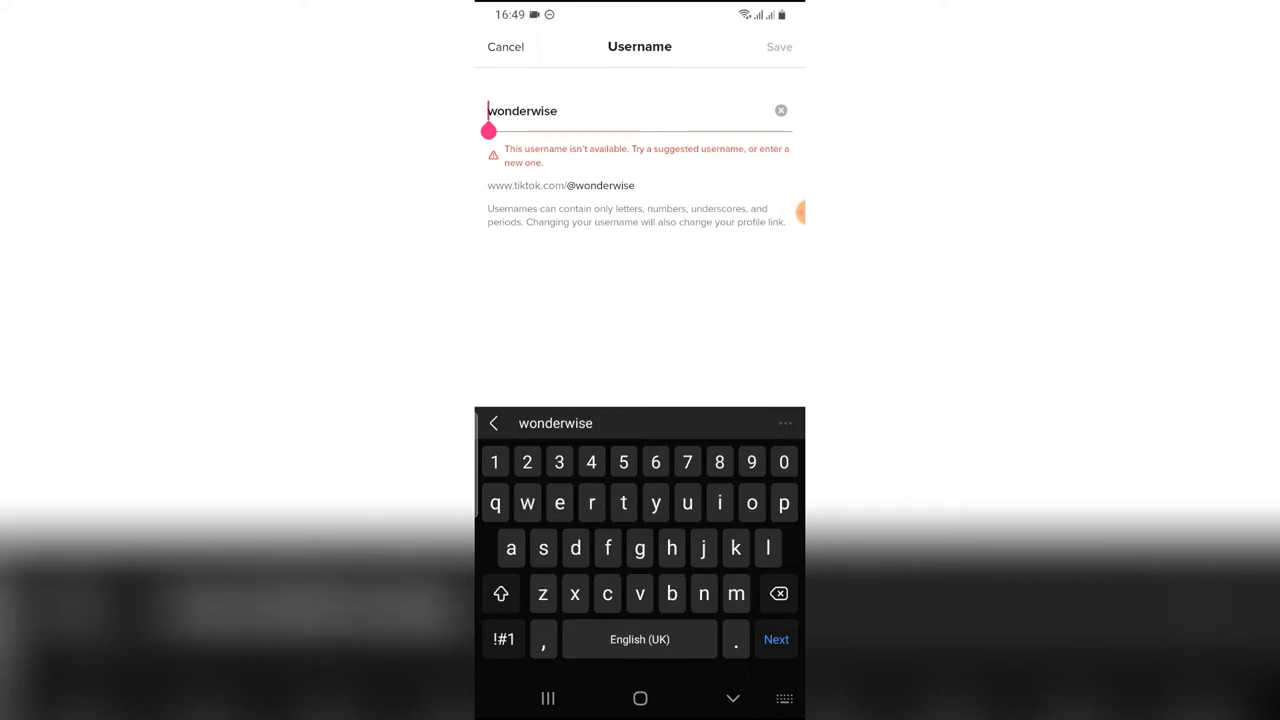
text(real)
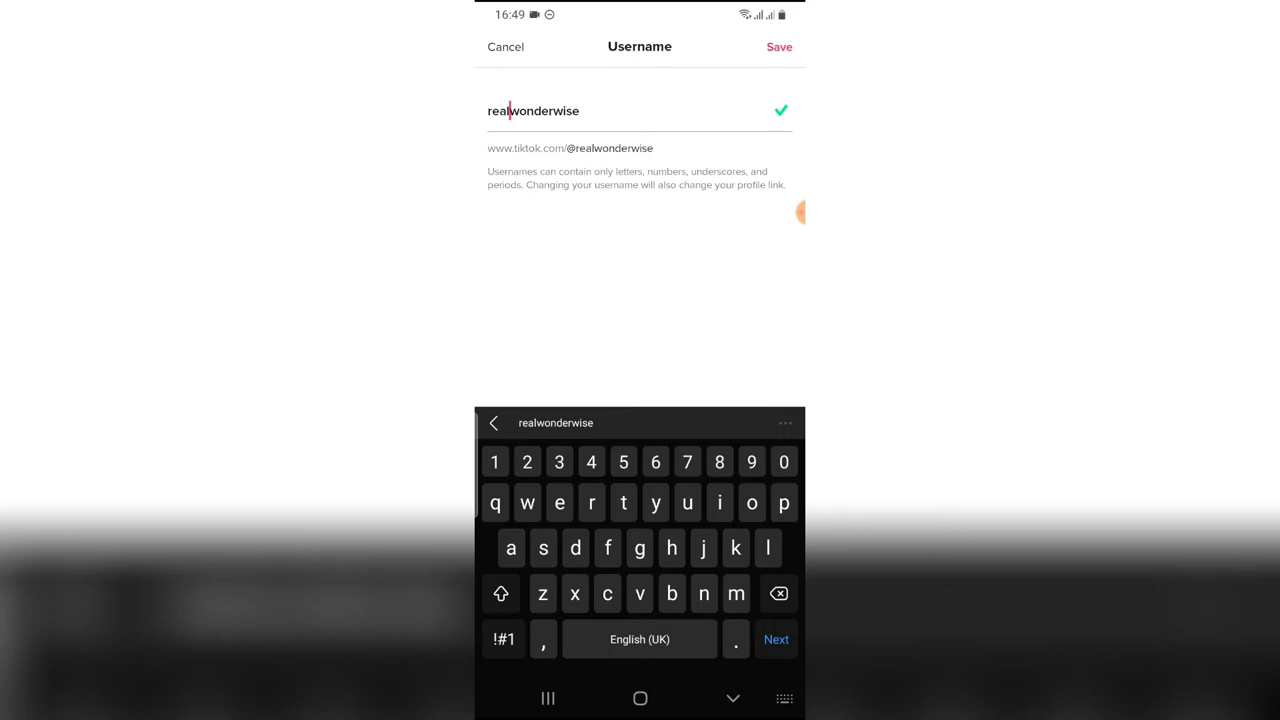
Step: Save and confirm realwonderwise as the username, then return to the profile
click(779, 47)
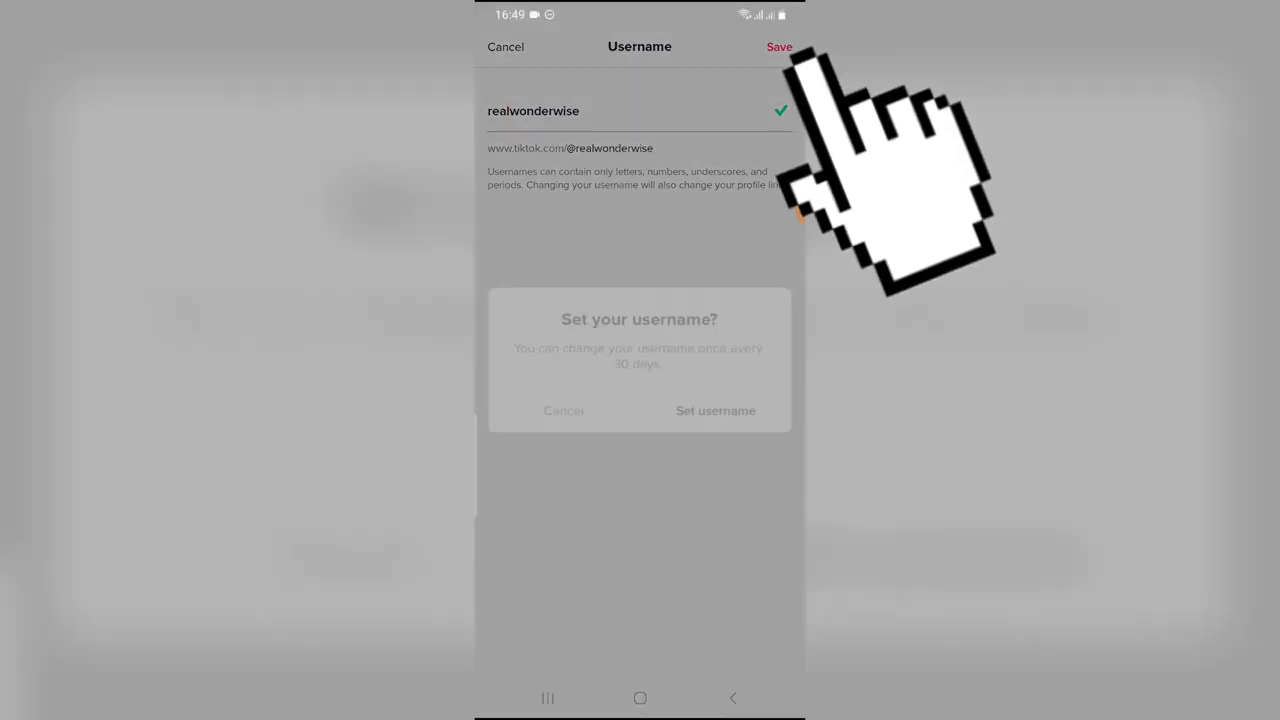
click(779, 46)
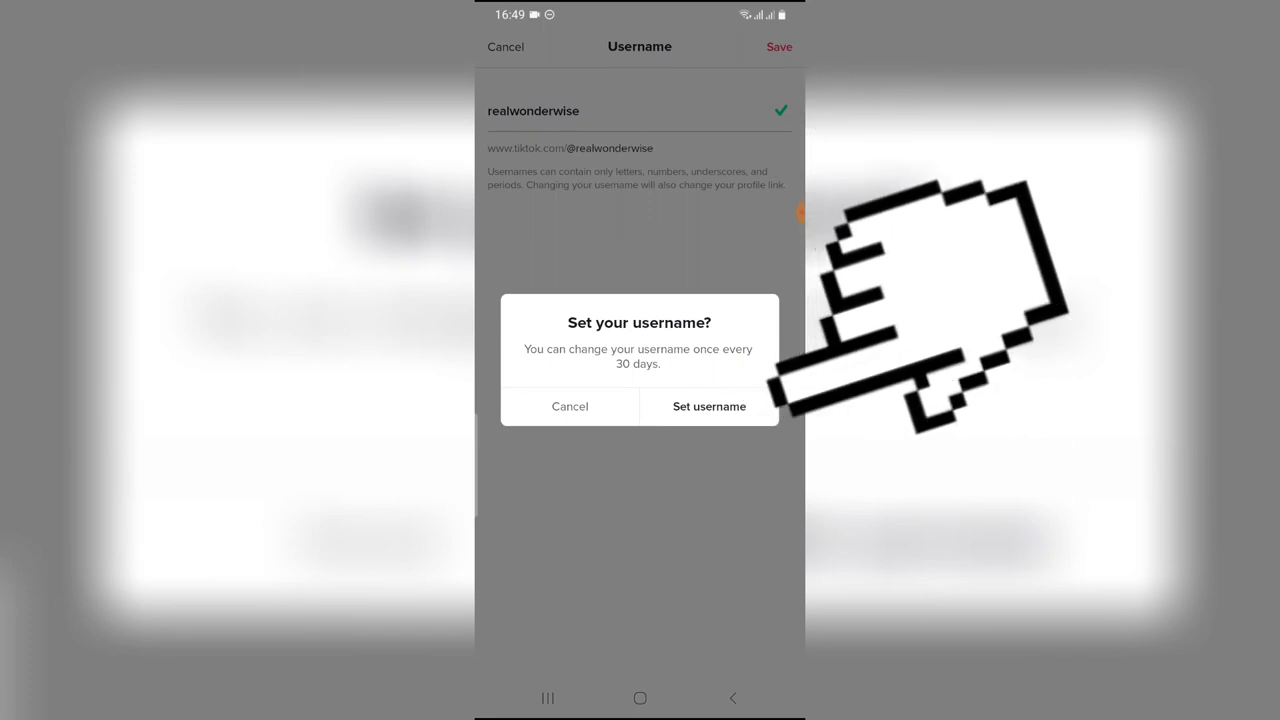
mouse_move(900, 320)
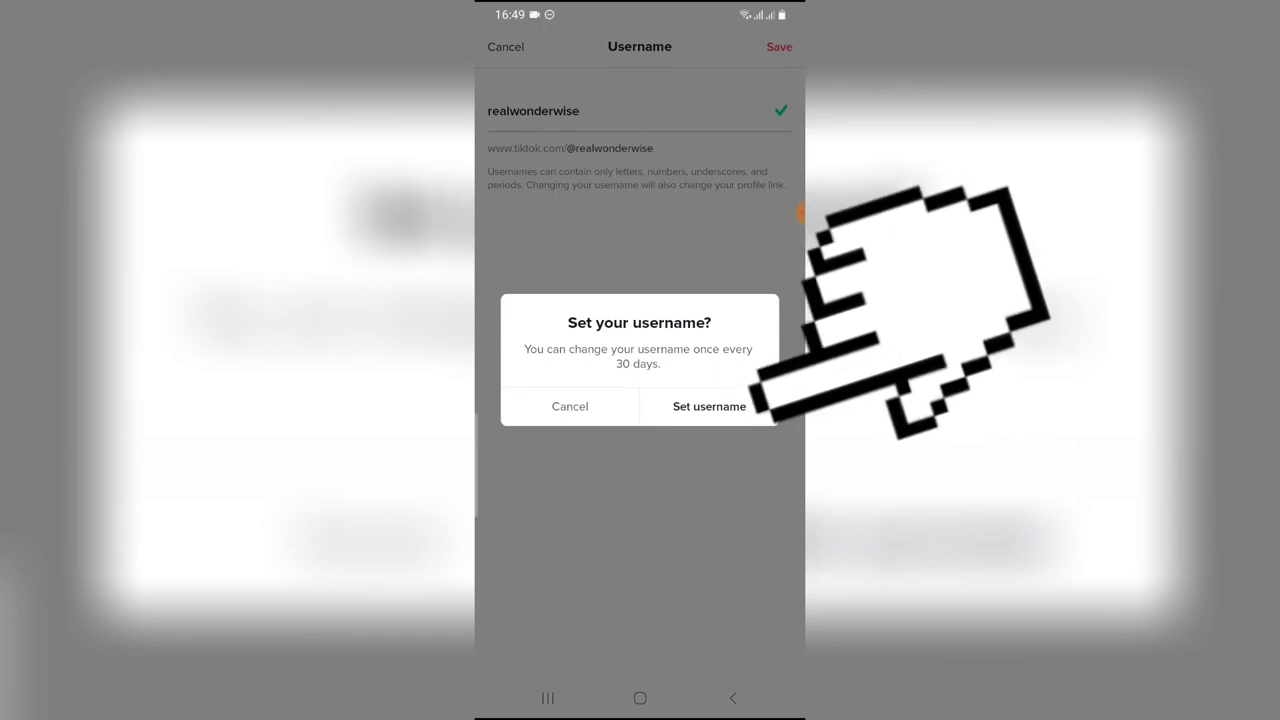
mouse_move(920, 300)
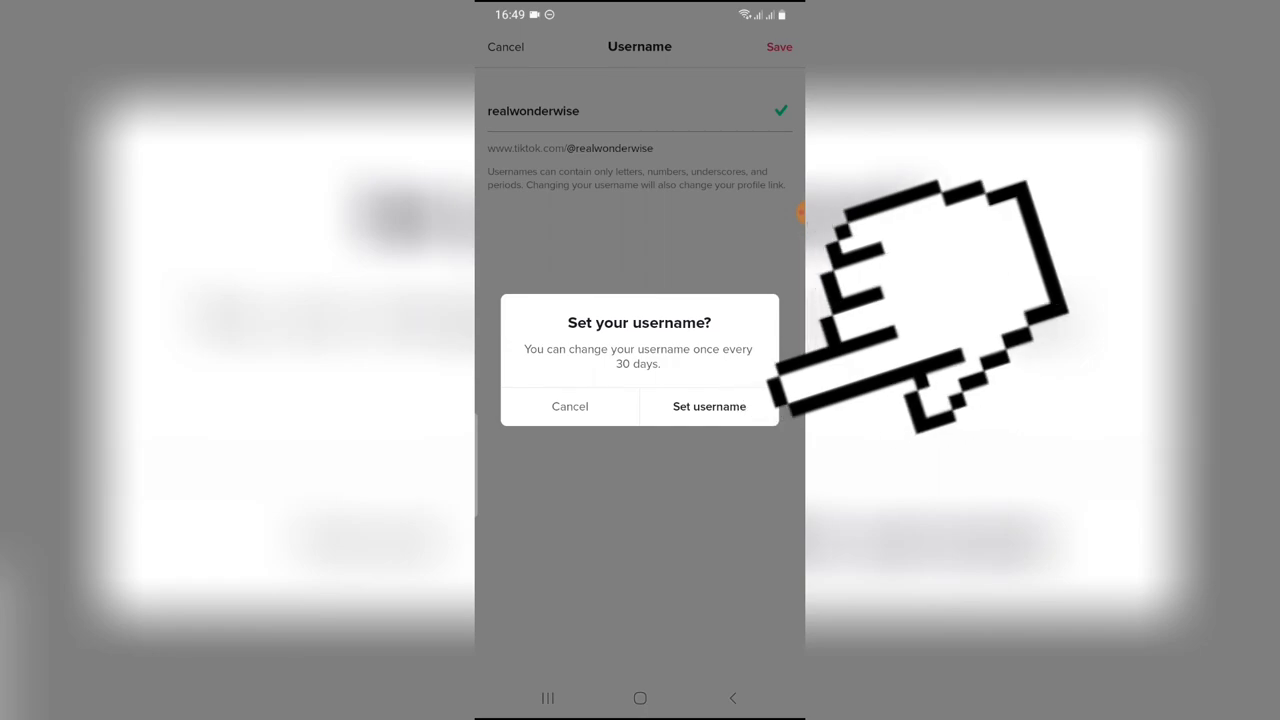
click(709, 406)
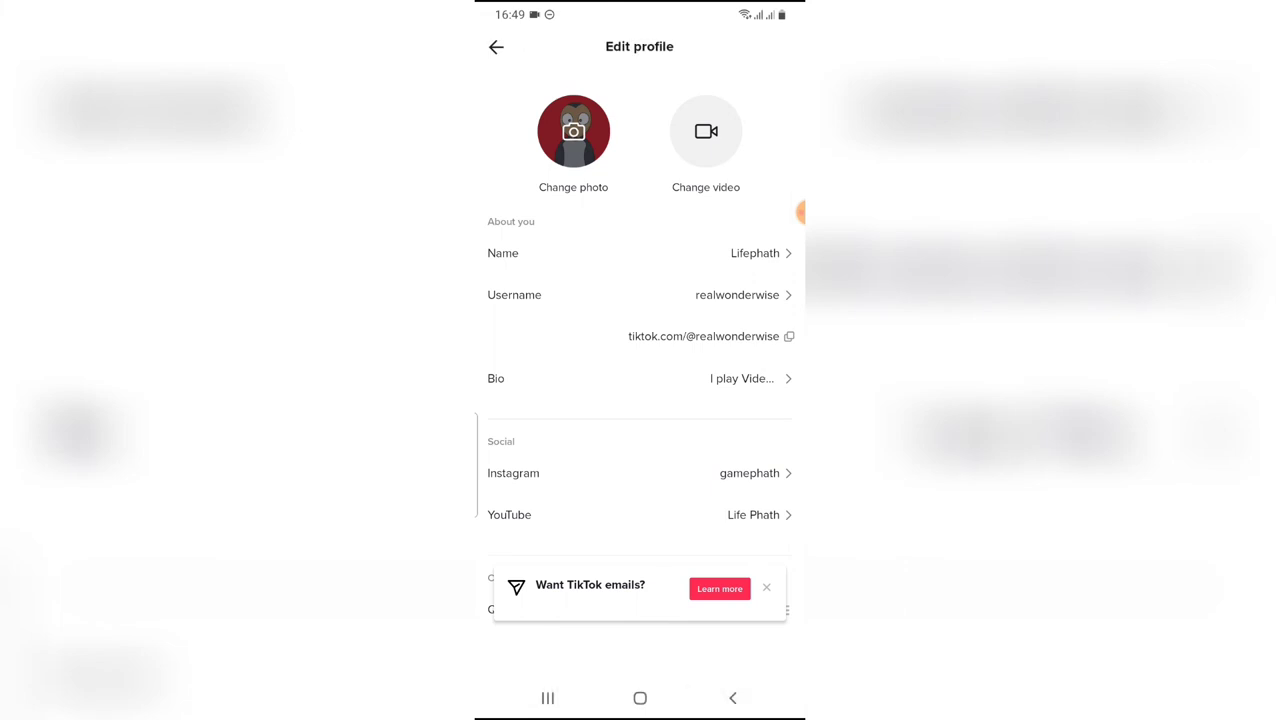
click(496, 47)
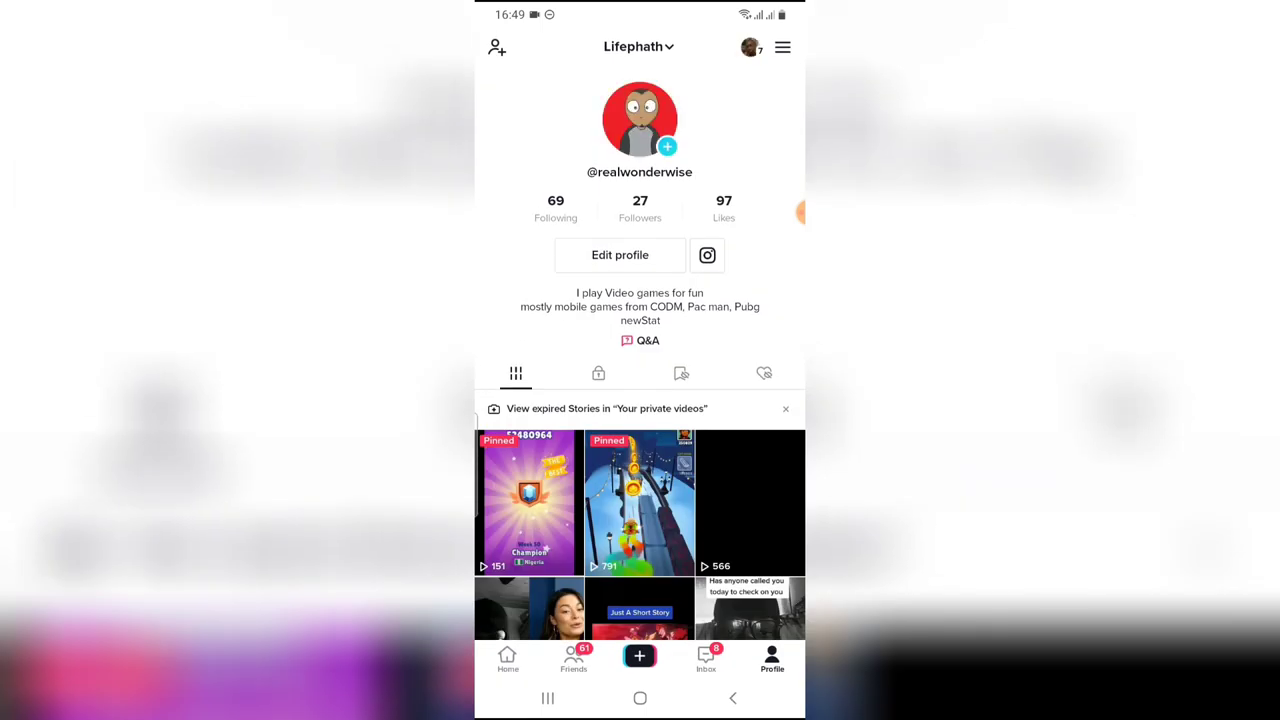